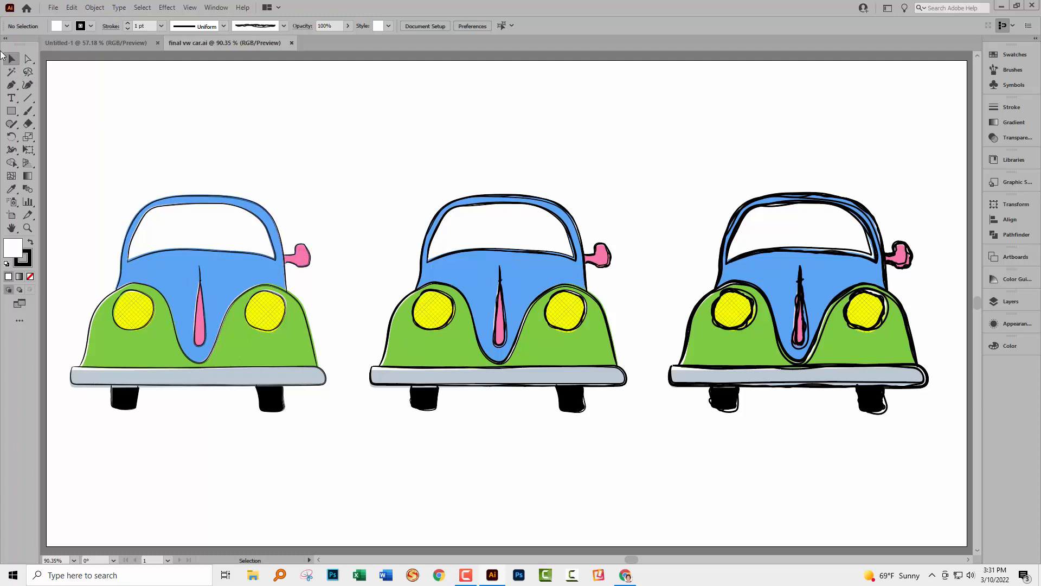
Step: Reveal the Direct Selection Tool flyout showing the Group Selection Tool
left_click(196, 299)
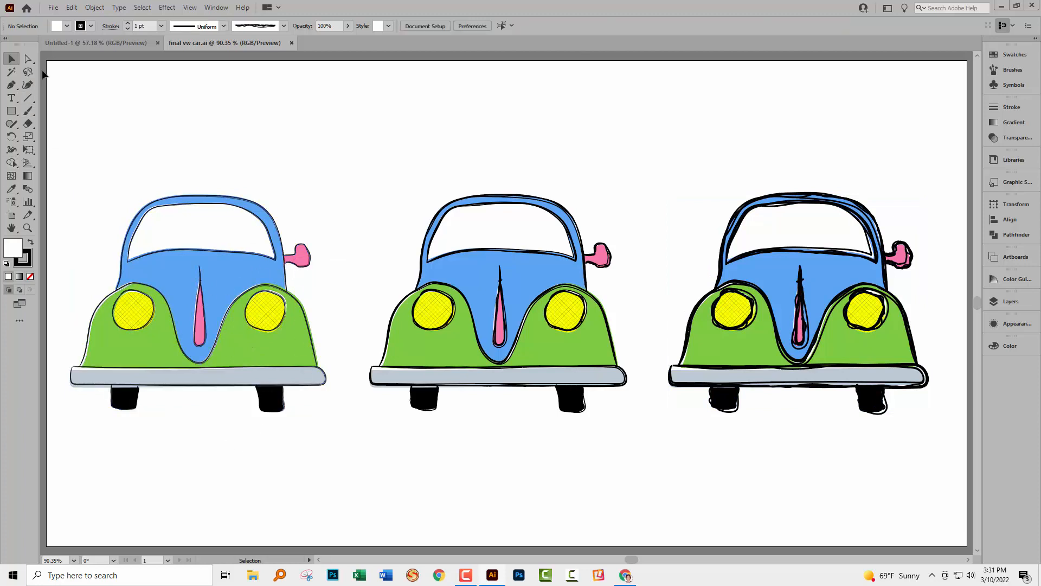
left_click(28, 59)
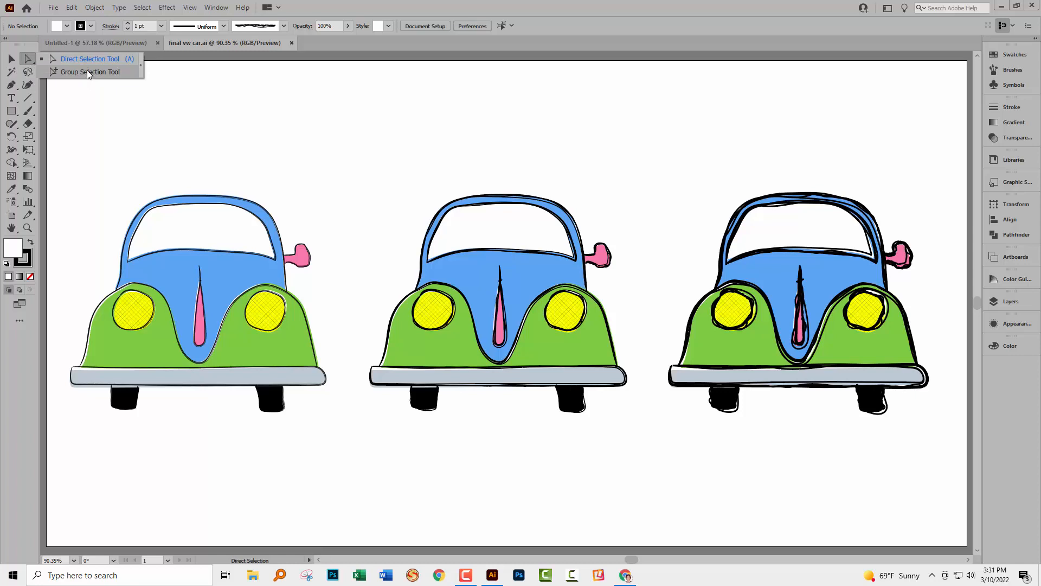
Step: Recolor the left car's pink side mirror to deep magenta using the Group Selection Tool
left_click(89, 71)
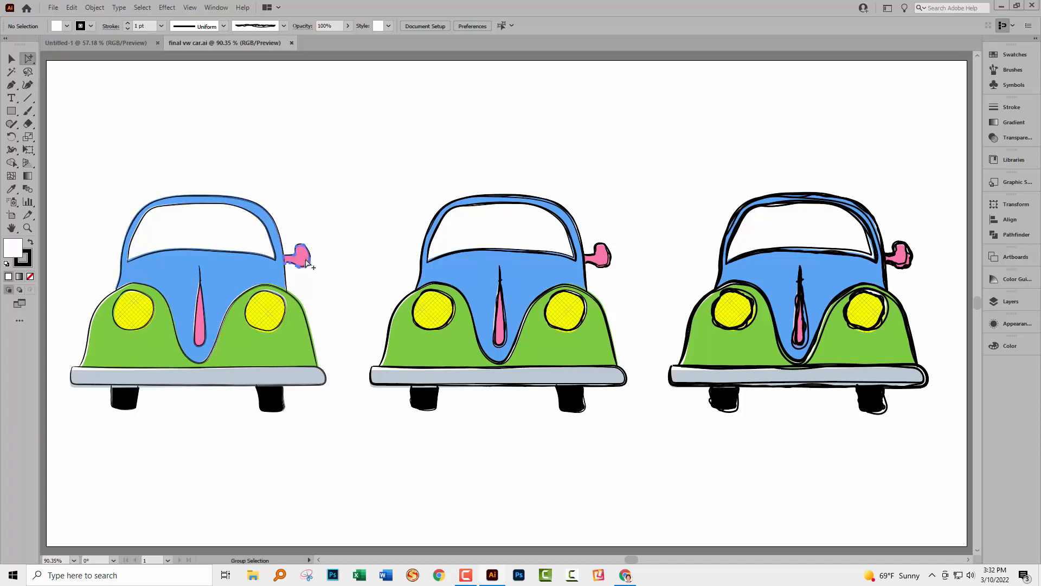
left_click(299, 255)
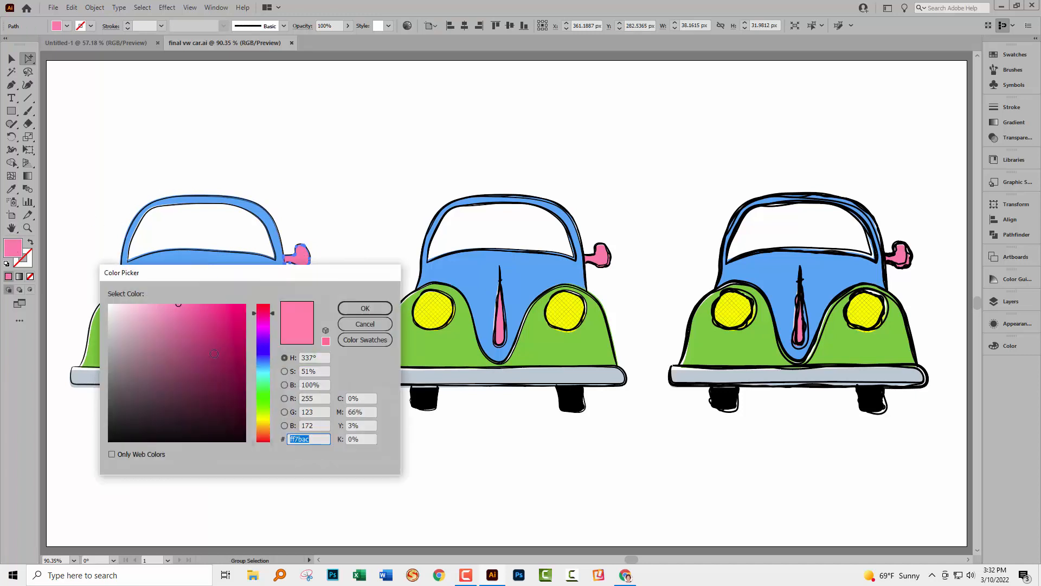
left_click(364, 308)
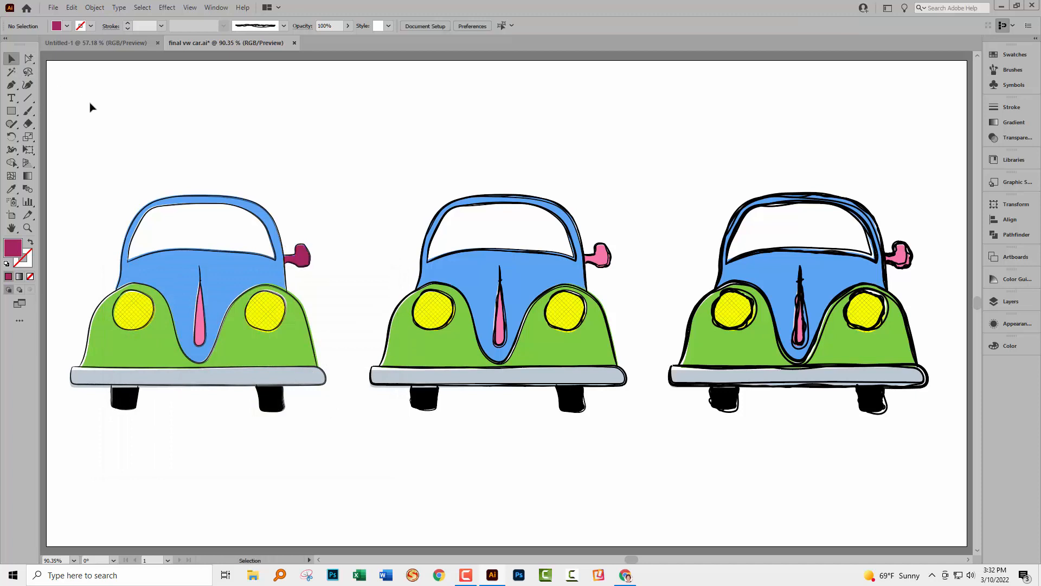
mouse_move(96, 131)
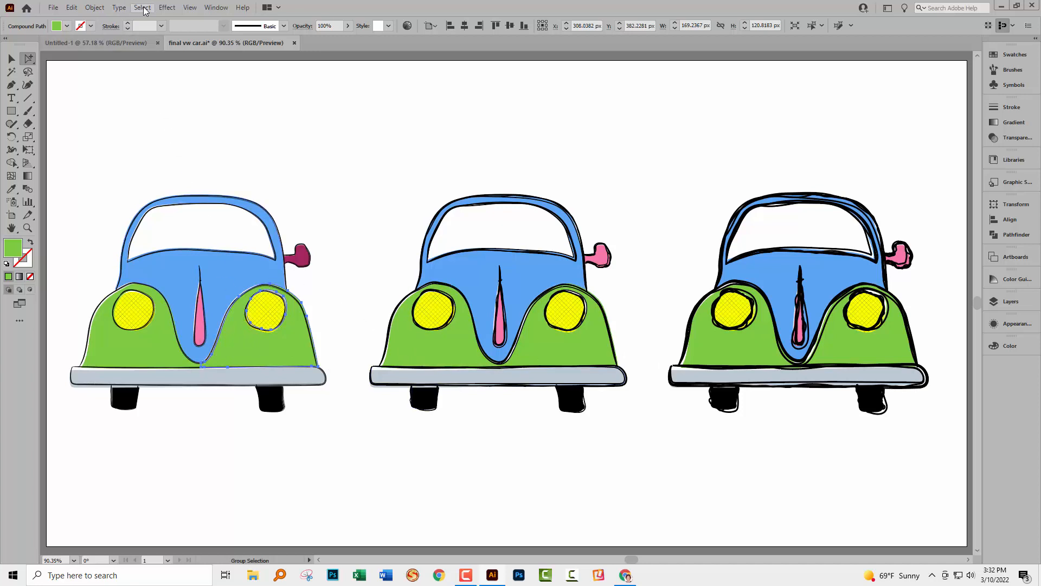
Step: Use Select > Same > Fill Color to select all green lower bodies
left_click(142, 7)
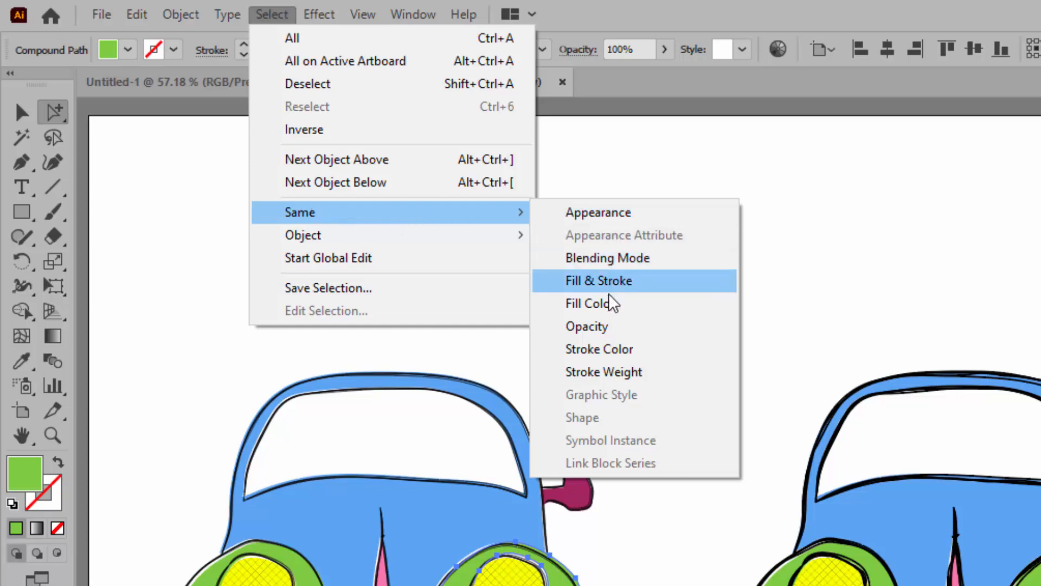
mouse_move(590, 303)
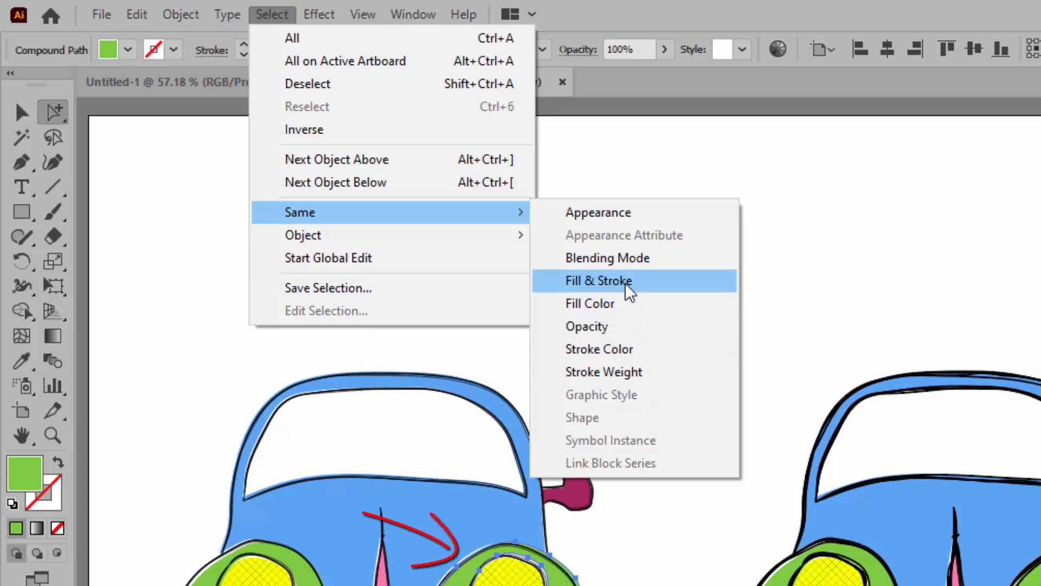
mouse_move(589, 304)
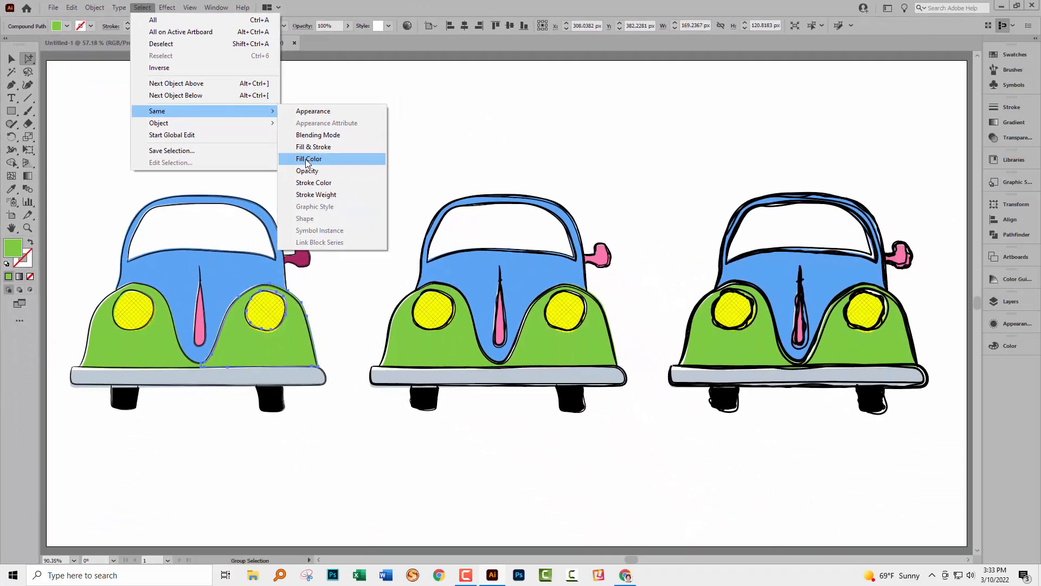
left_click(308, 159)
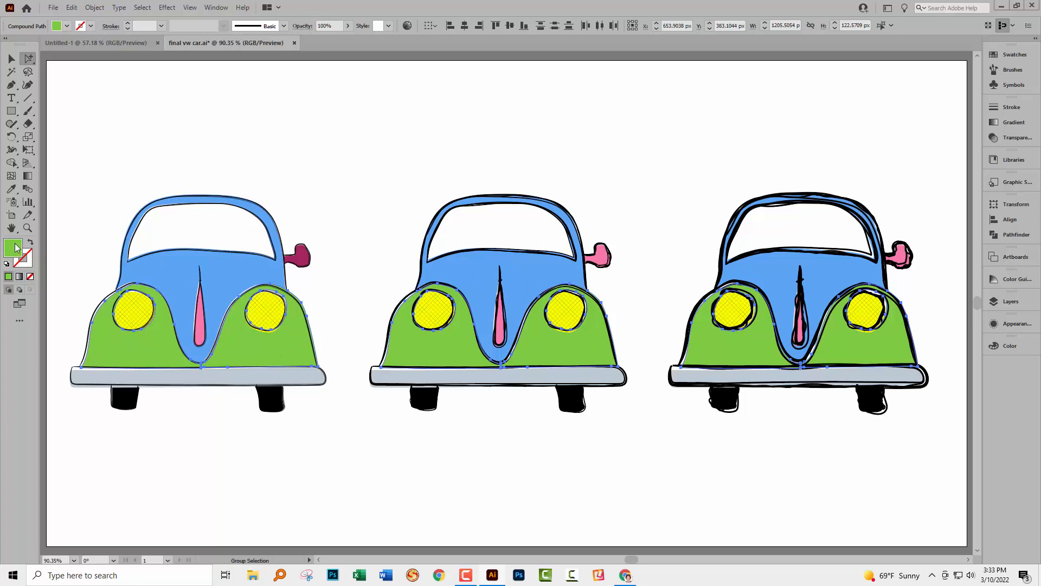
Step: Change the selected green lower-body fill to a brighter lime green
double_click(13, 247)
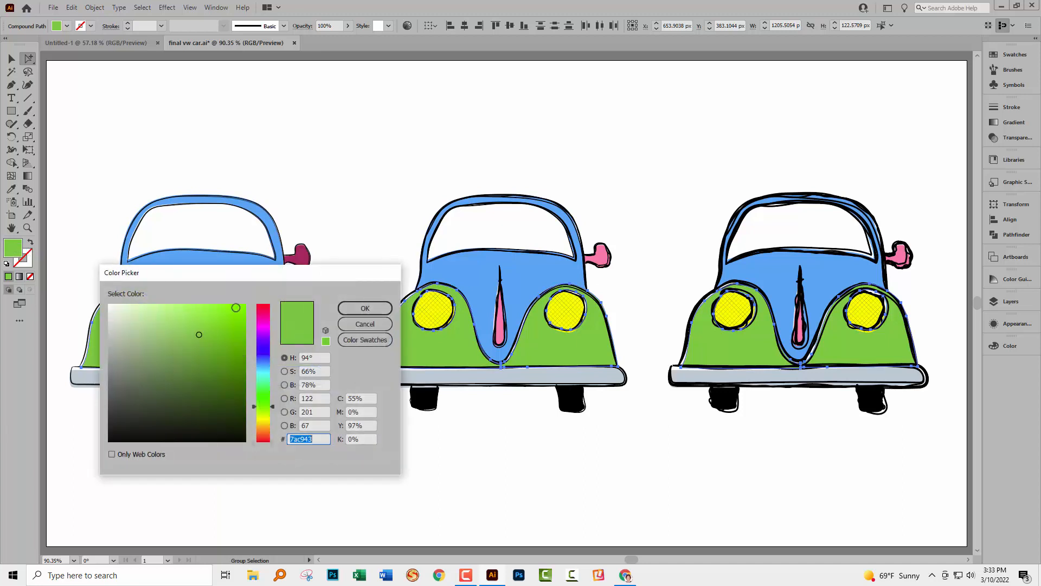
left_click(363, 308)
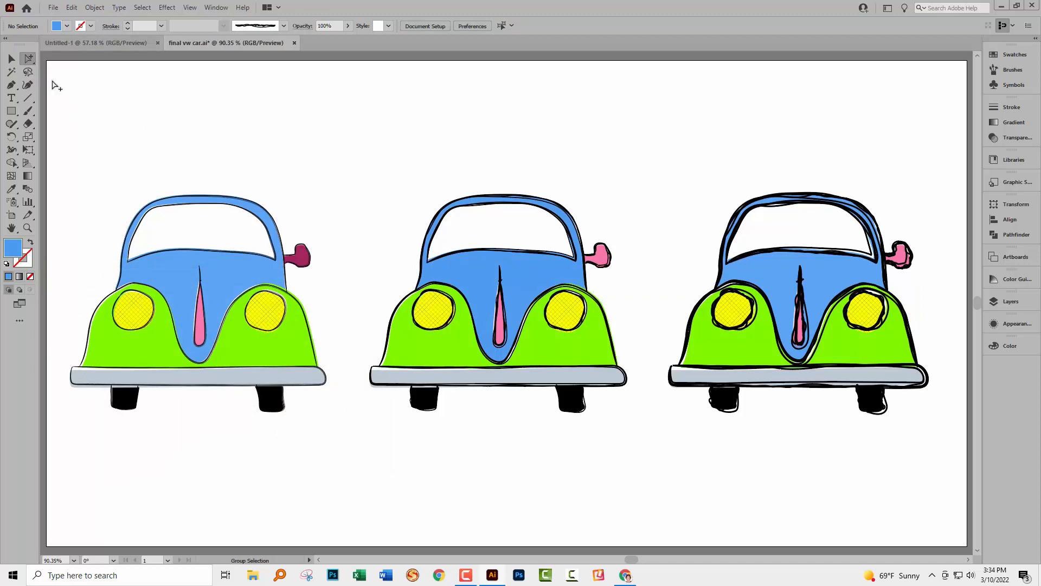
left_click(174, 239)
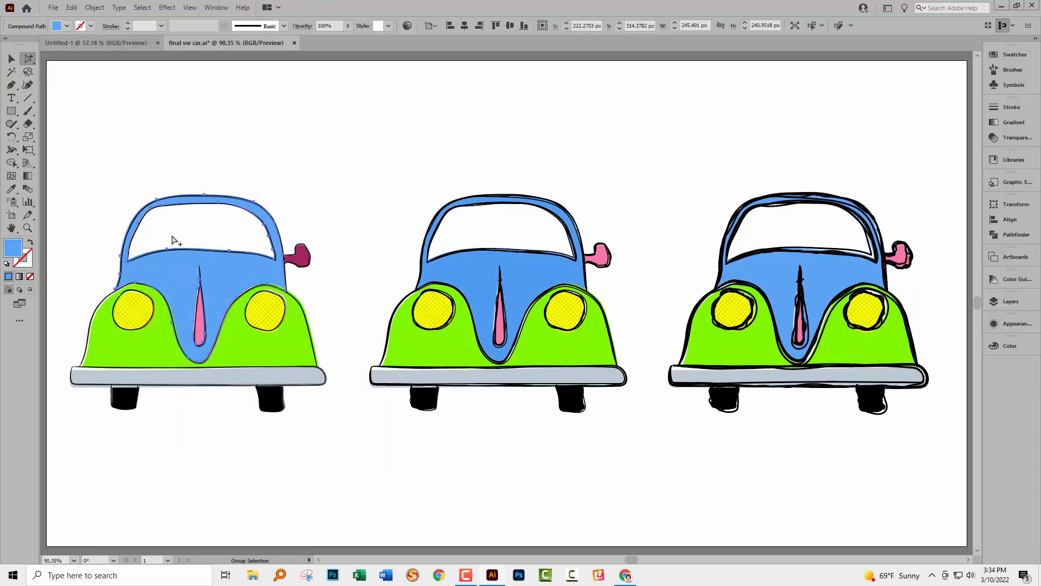
left_click(141, 7)
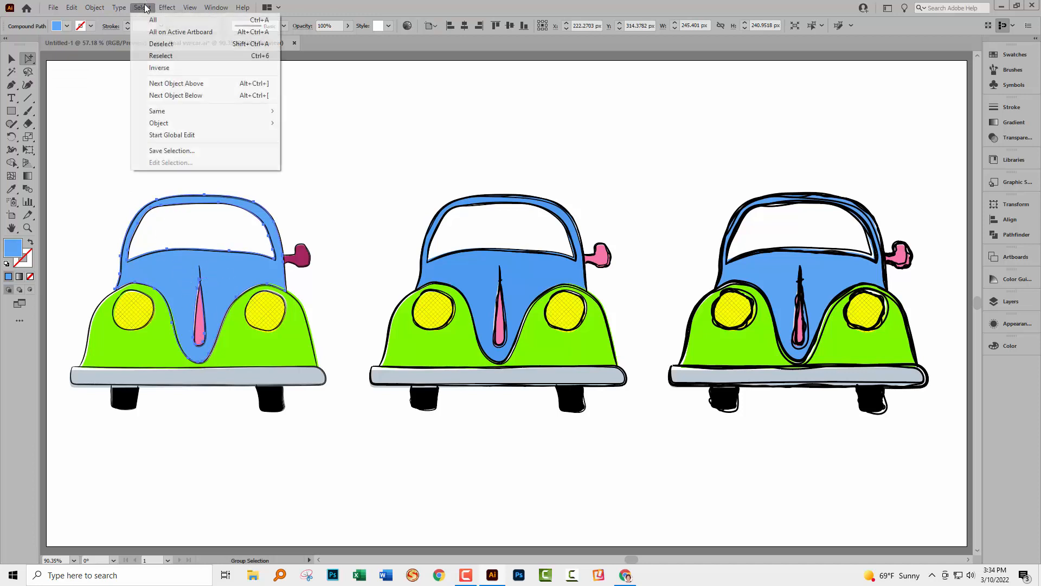
mouse_move(157, 111)
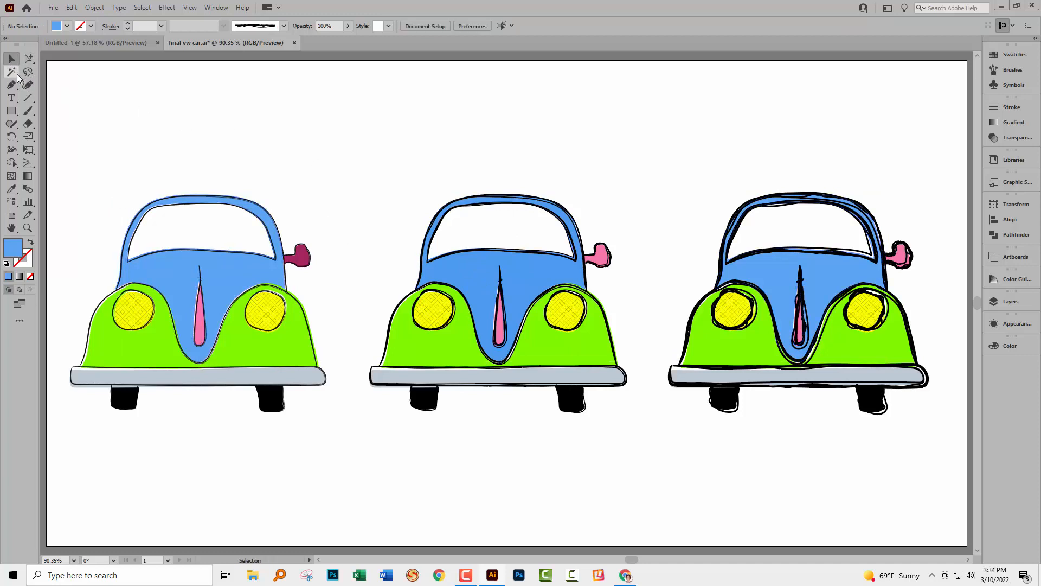
Step: Set the Magic Wand to Fill Color with tolerance 32 and close its panel
left_click(11, 72)
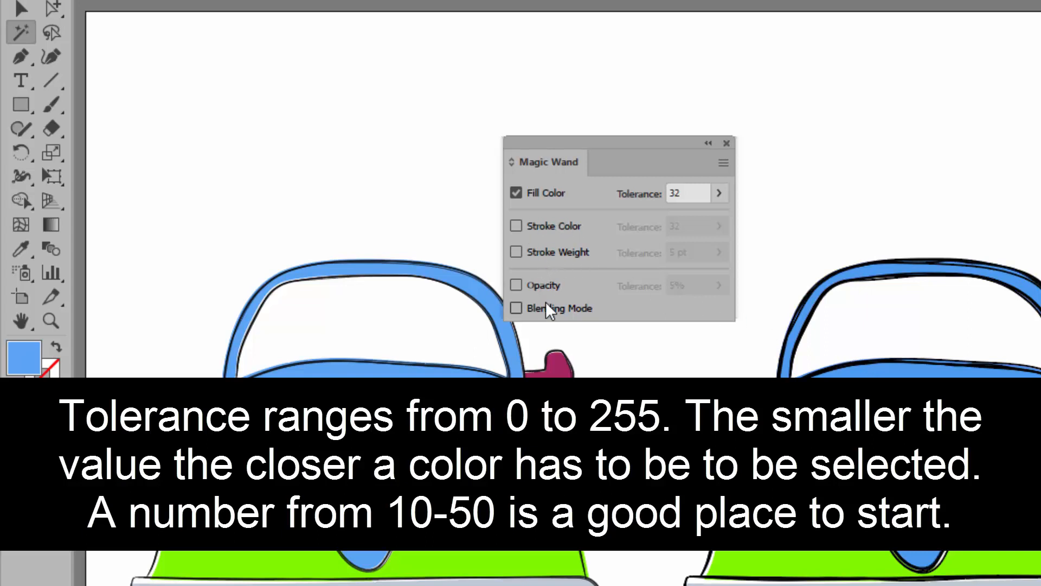
mouse_move(547, 211)
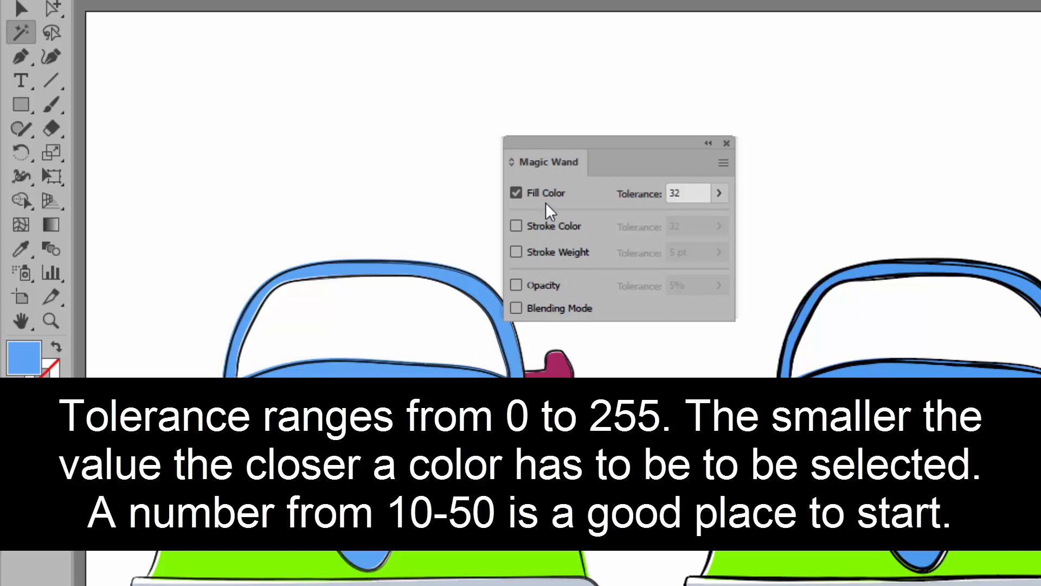
mouse_move(571, 296)
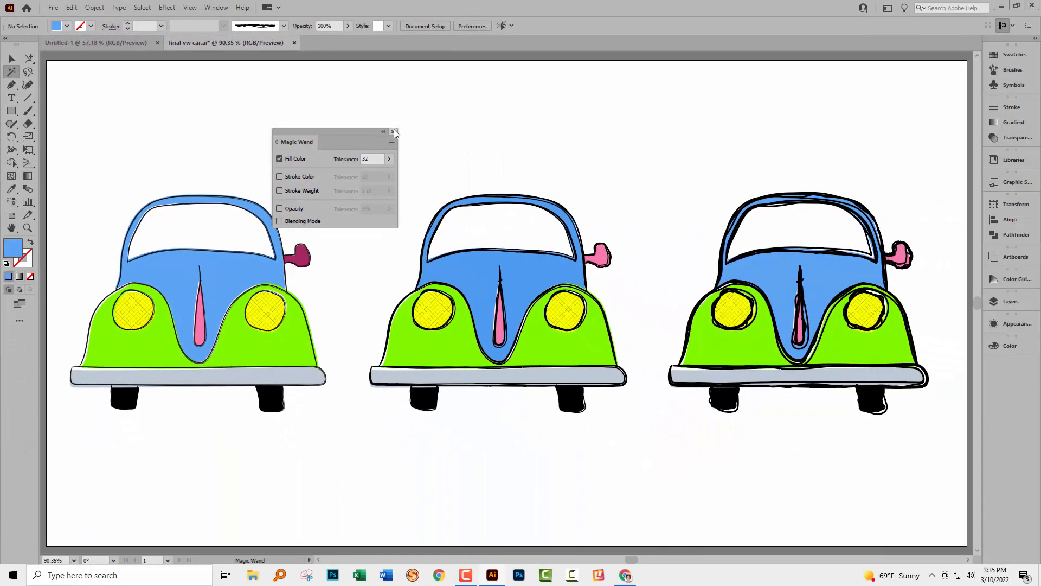
left_click(394, 131)
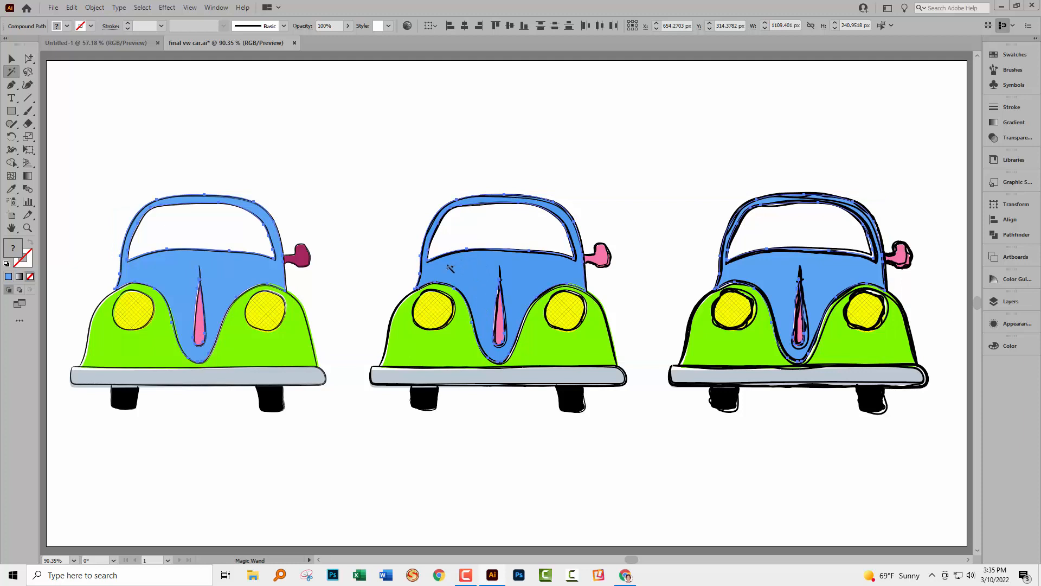
mouse_move(13, 257)
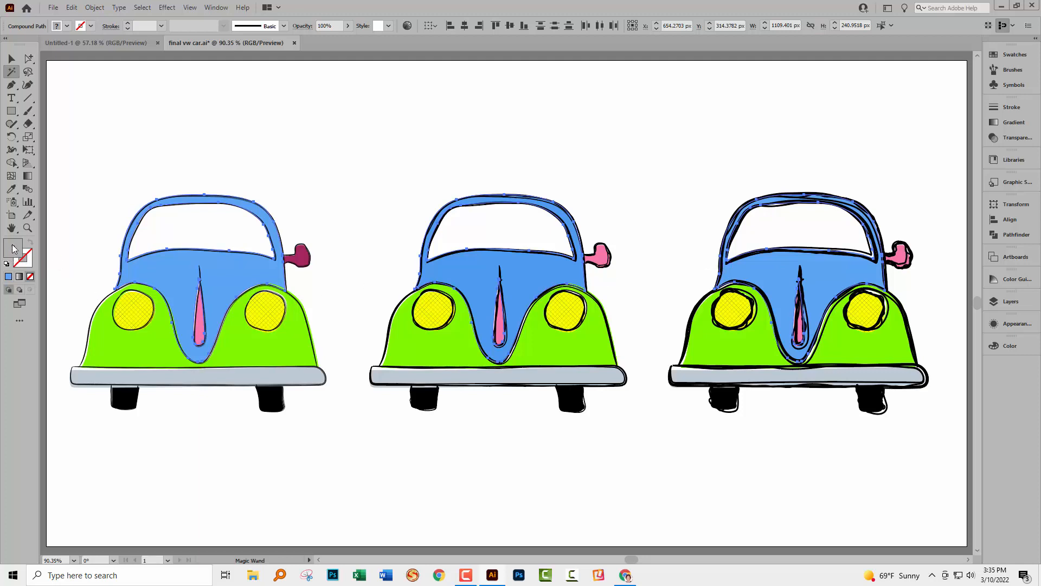
mouse_move(13, 249)
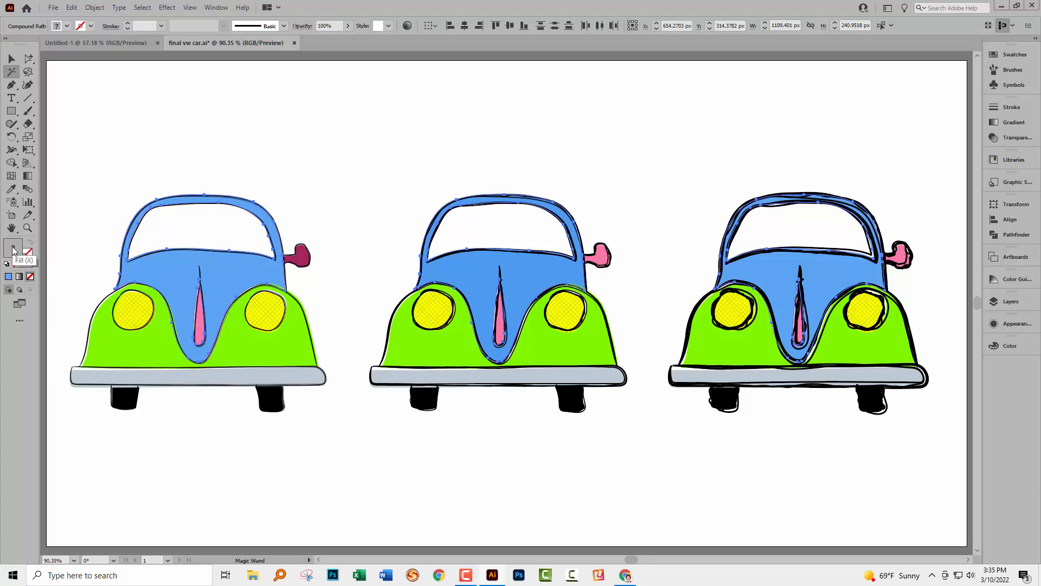
Step: Recolor the selected blue upper bodies to darker steel blue, then deselect
double_click(8, 251)
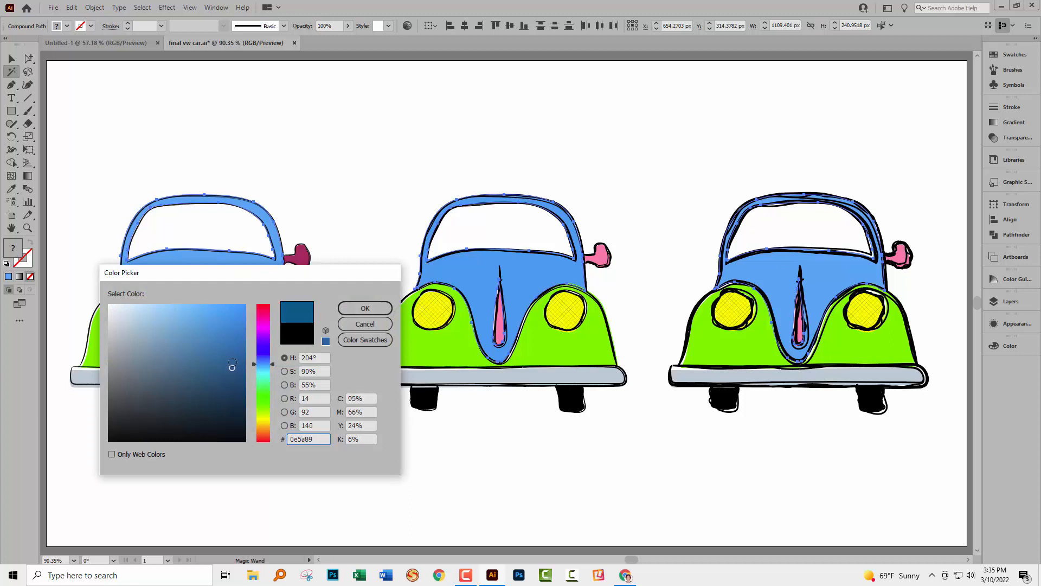
left_click(364, 307)
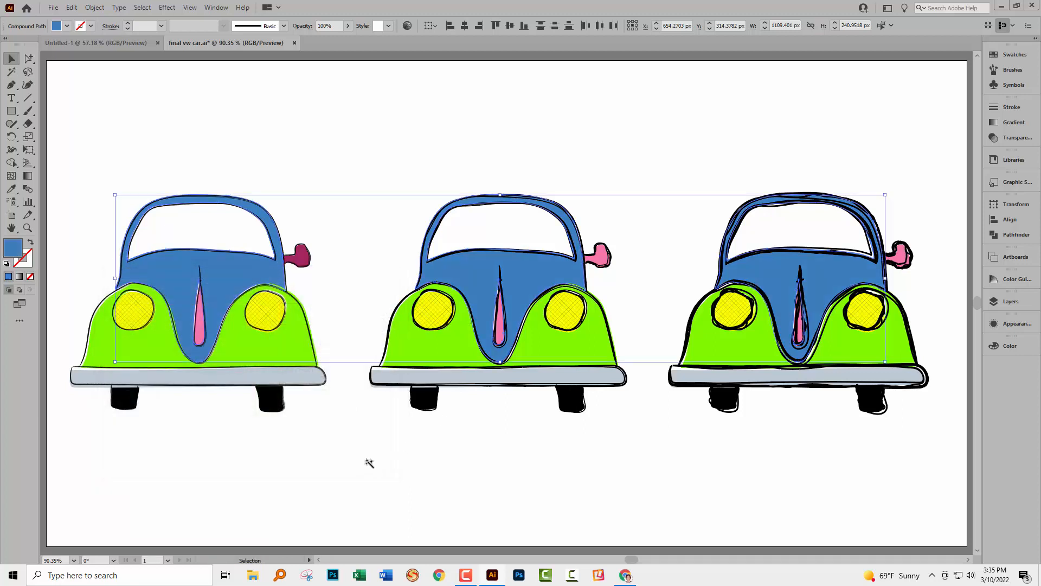
left_click(465, 412)
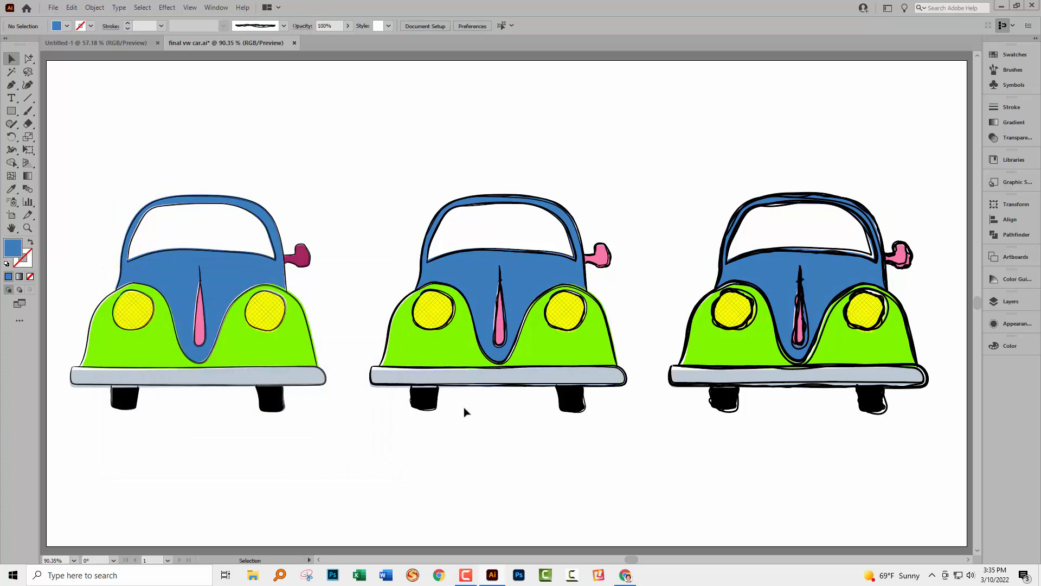
mouse_move(501, 411)
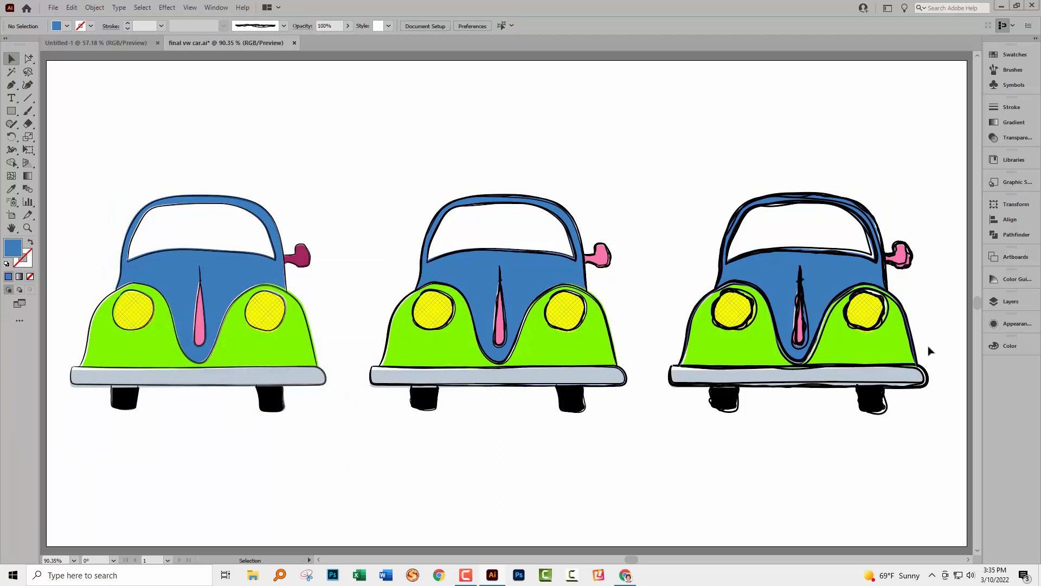
left_click(1012, 301)
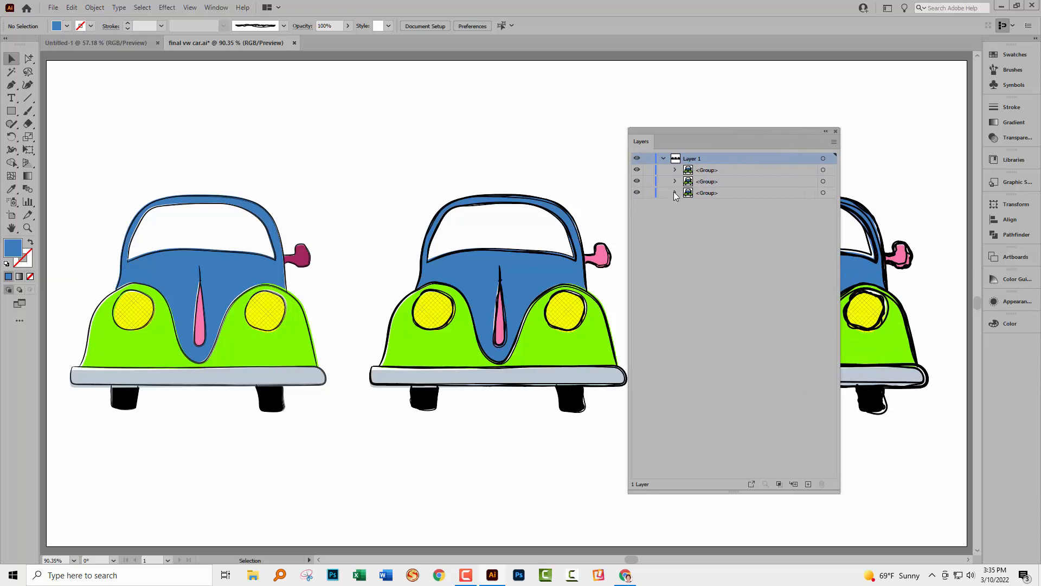
Step: Target the pink windshield strip path in Layers and give it a deeper pink fill
left_click(675, 193)
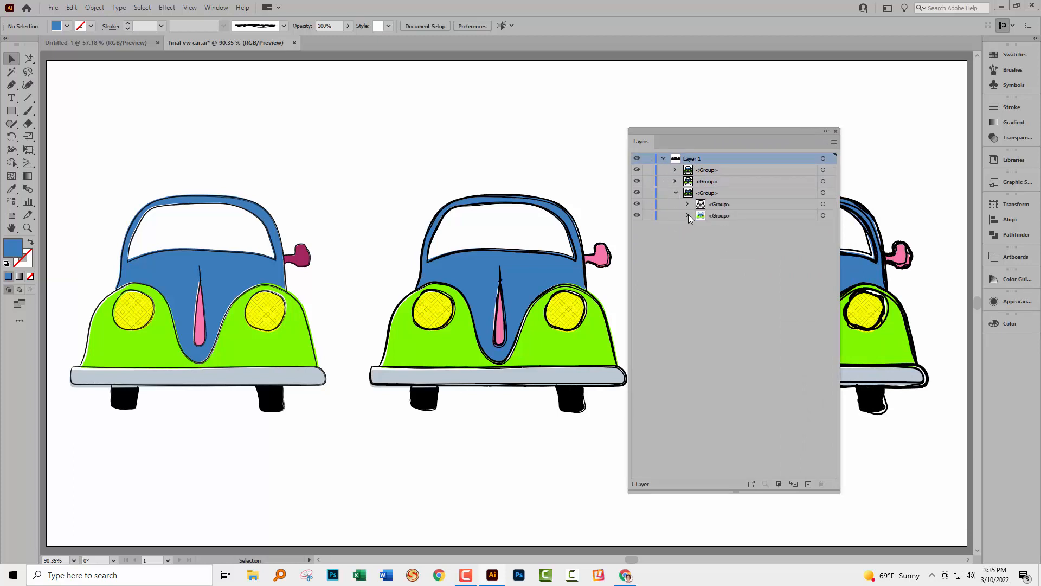
left_click(688, 215)
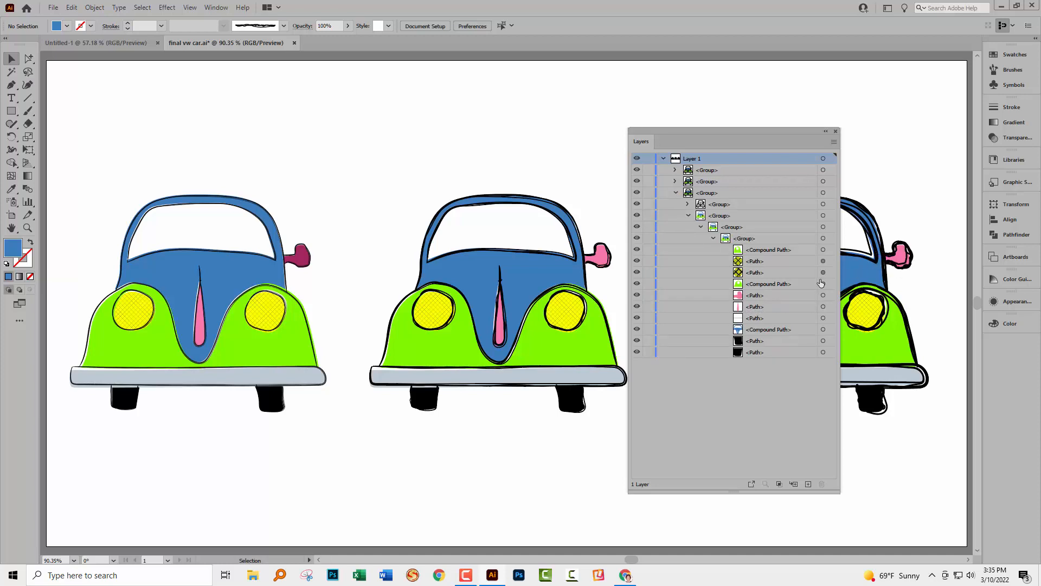
left_click(595, 255)
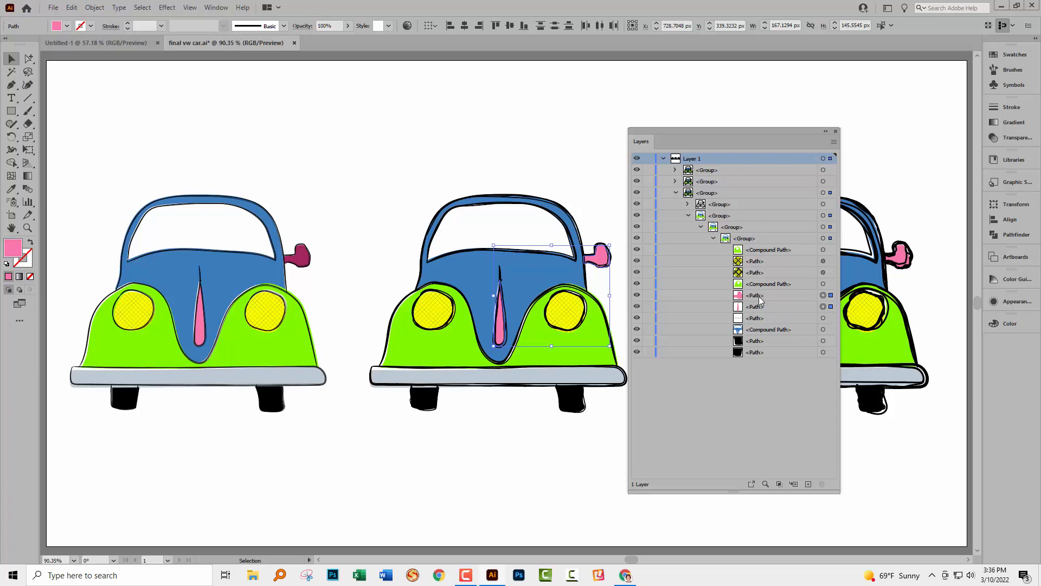
double_click(13, 248)
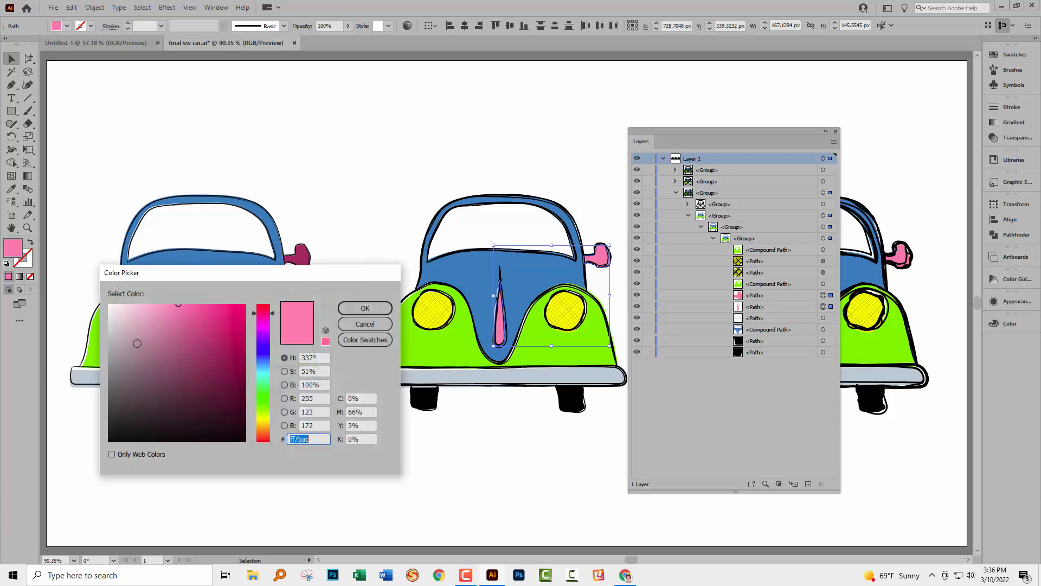
left_click(364, 307)
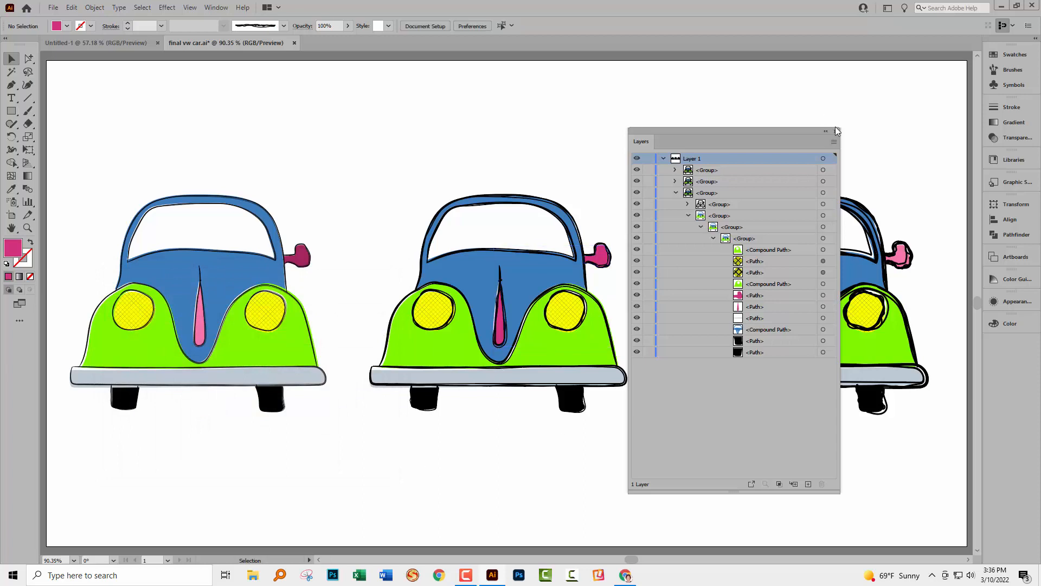
Step: Move to the Untitled-1 star document and deselect the star
left_click(835, 131)
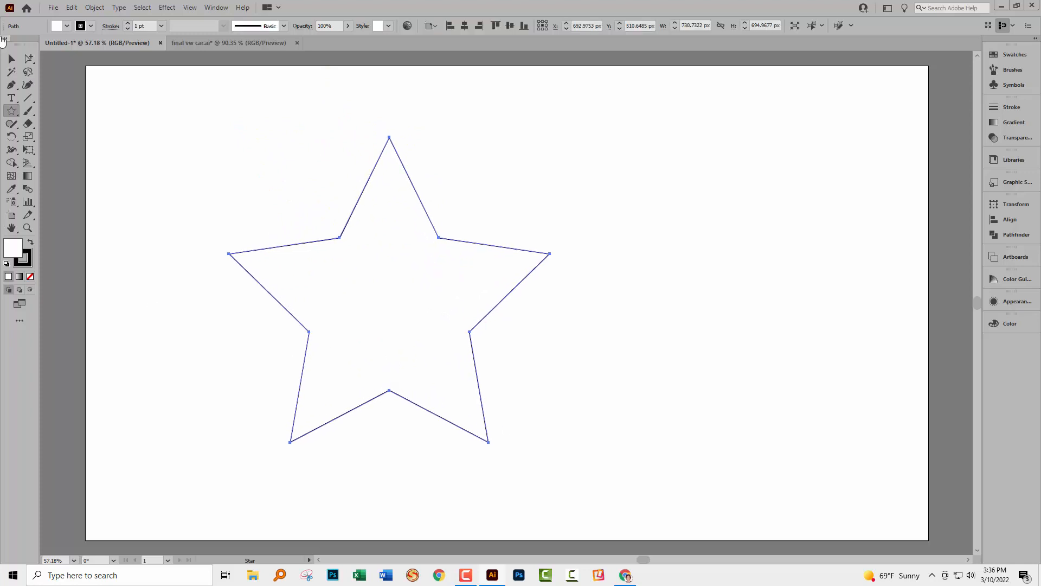
left_click(11, 59)
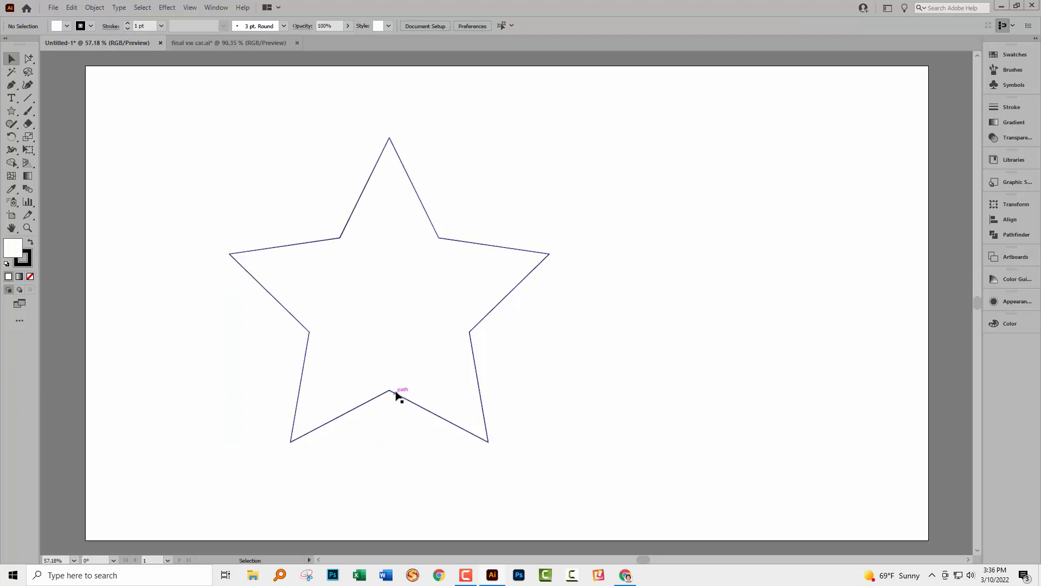
mouse_move(75, 129)
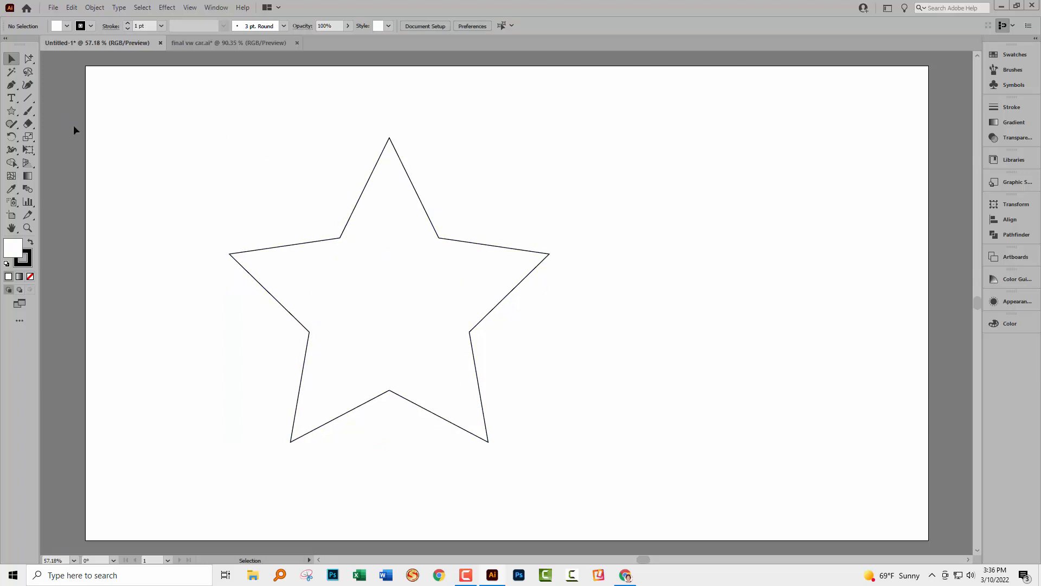
mouse_move(27, 72)
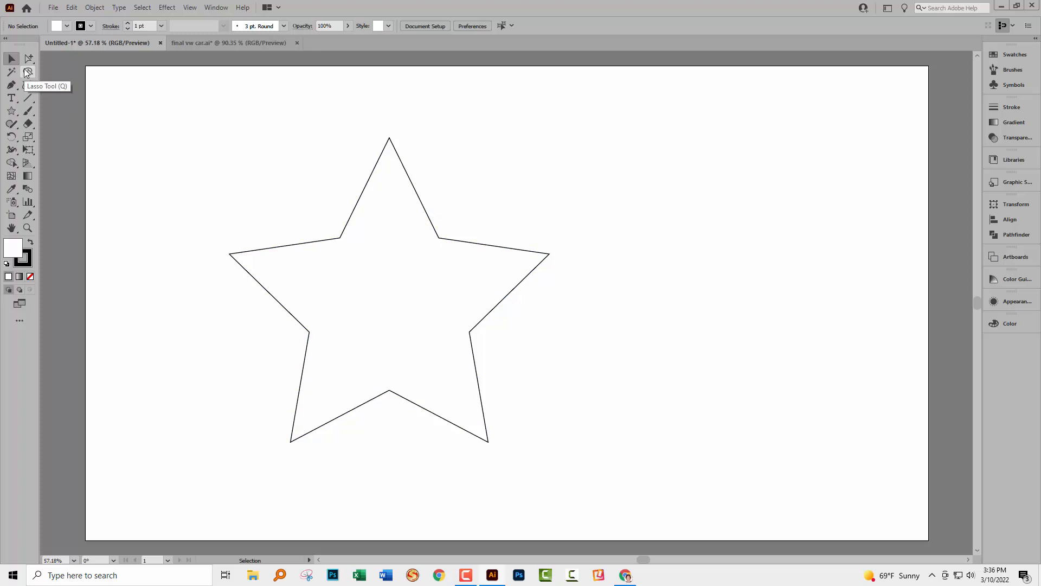
Step: Lasso around the star's inner anchor points to select them
left_click(27, 71)
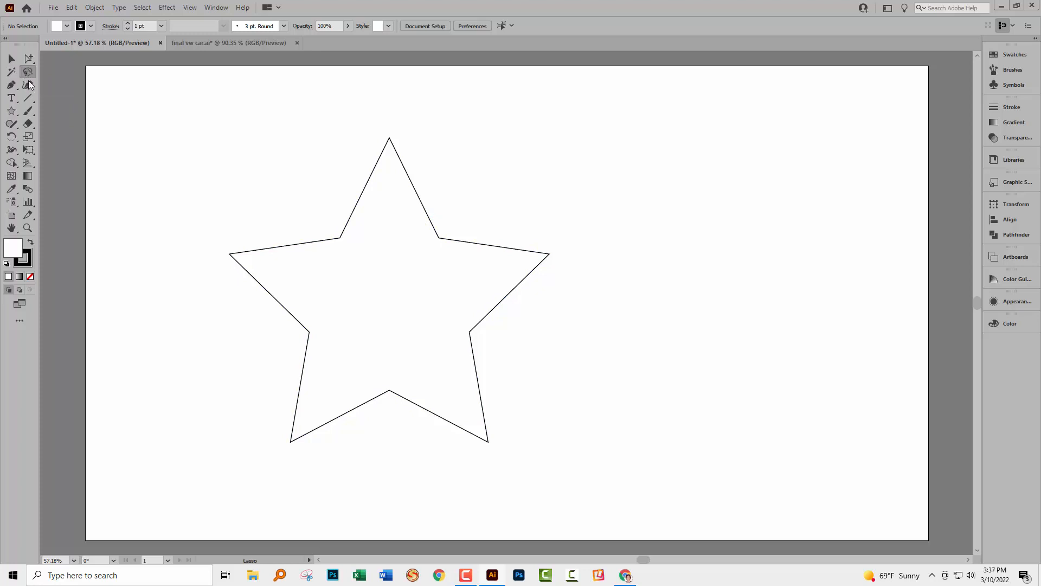
mouse_move(370, 209)
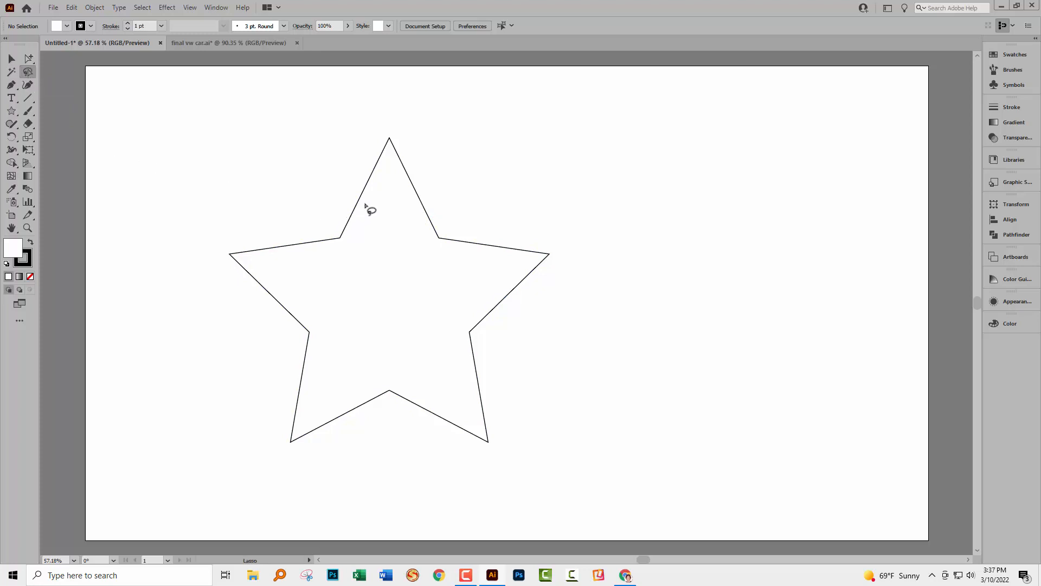
left_click_drag(364, 202, 348, 405)
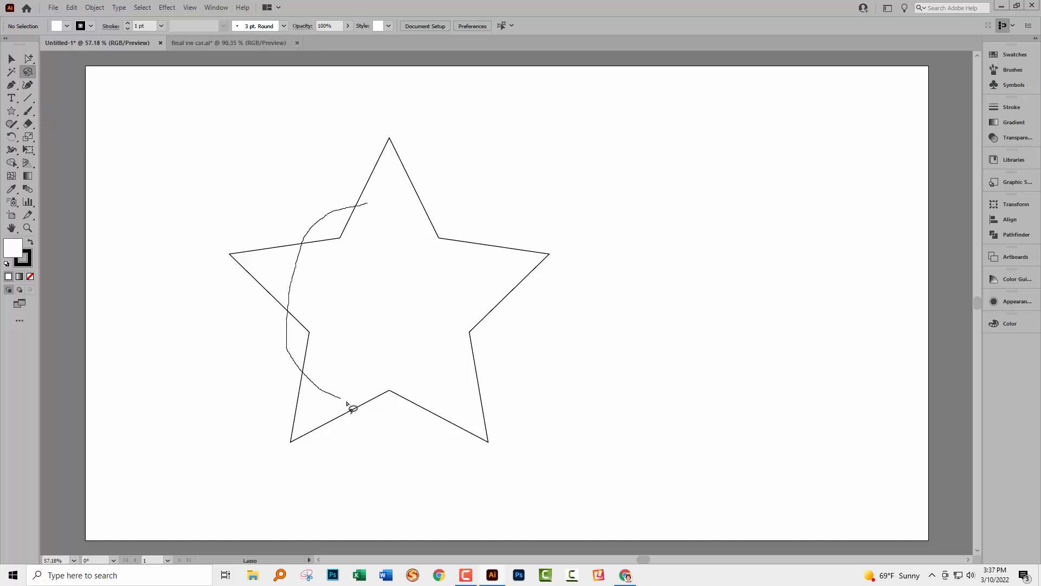
left_click_drag(349, 412, 489, 236)
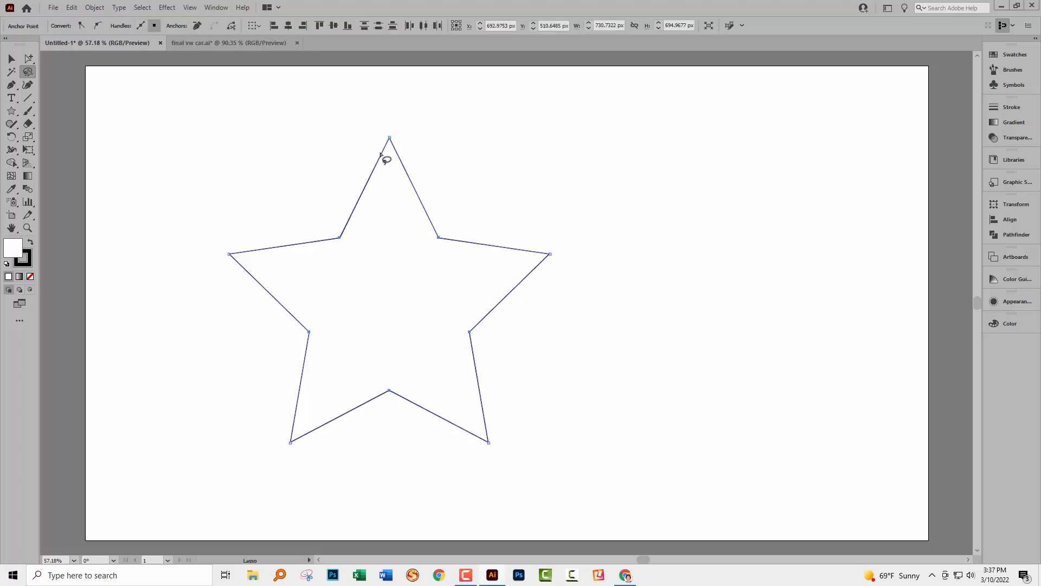
mouse_move(372, 245)
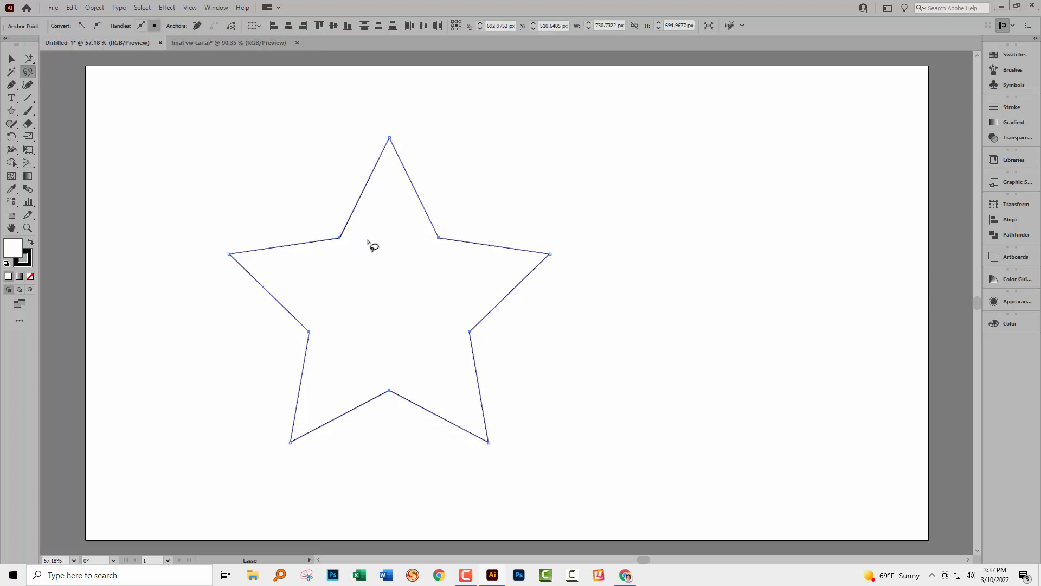
mouse_move(318, 338)
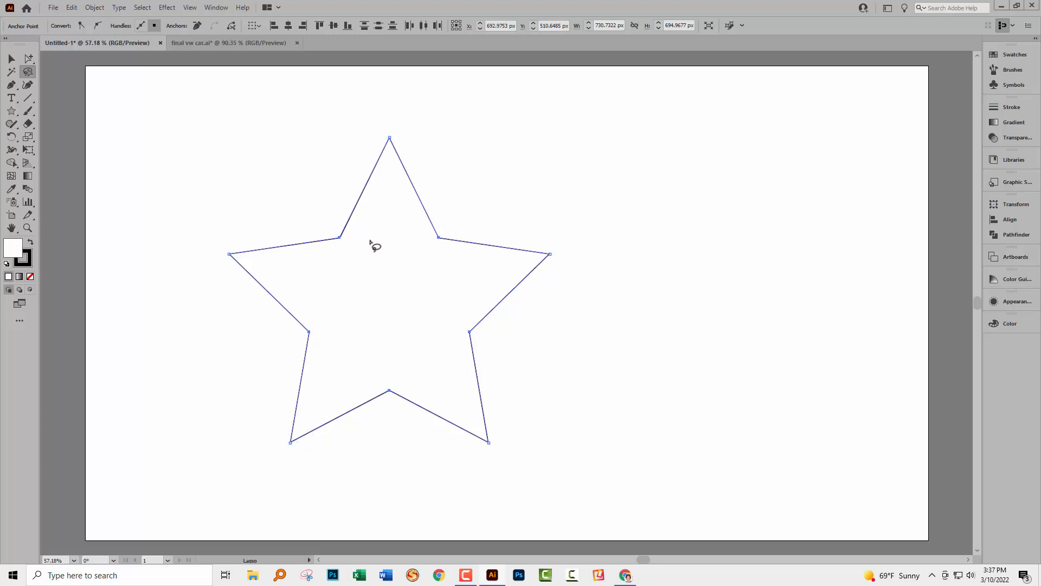
mouse_move(166, 147)
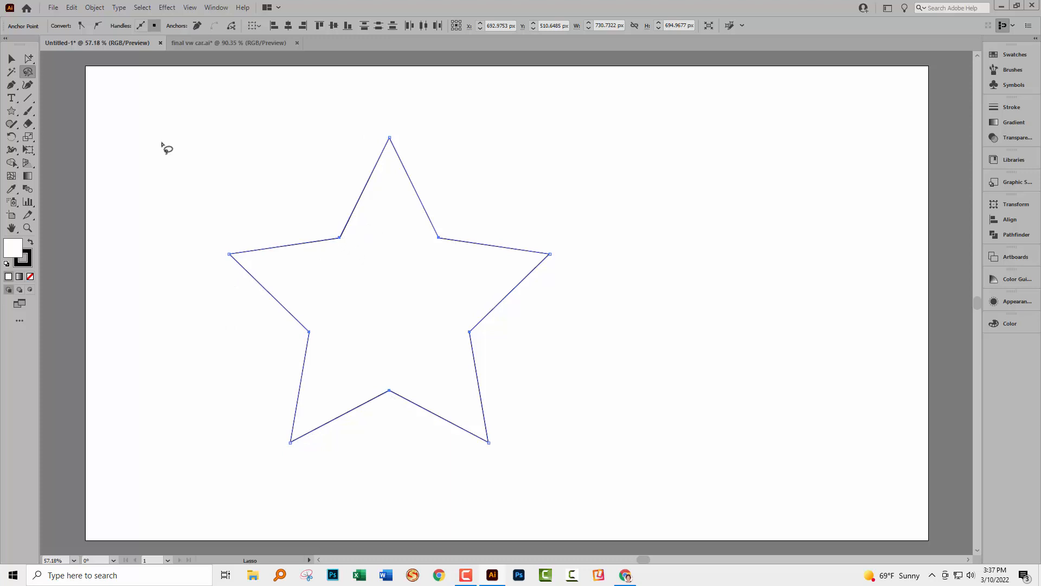
left_click(28, 58)
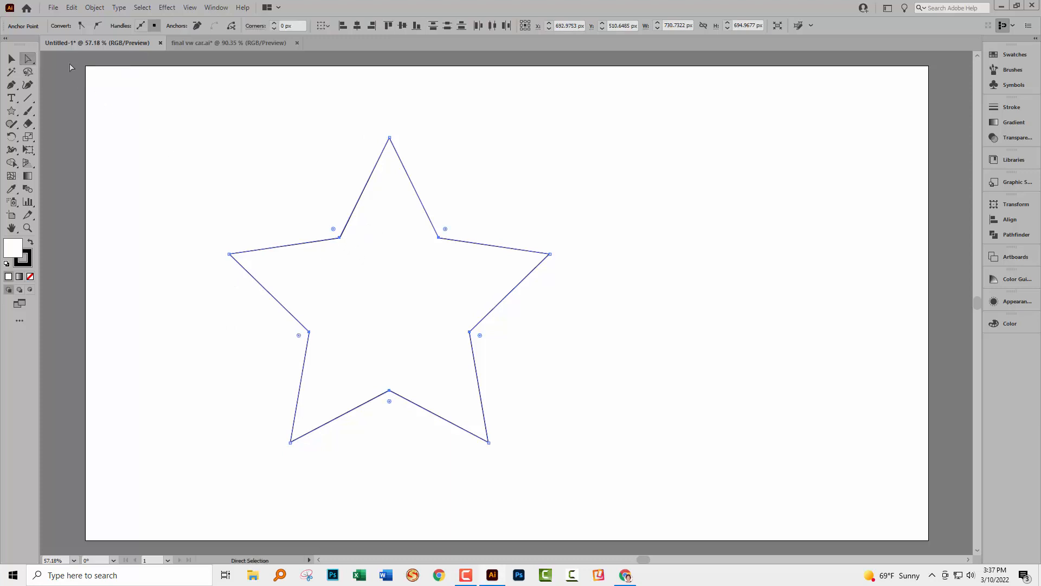
left_click_drag(334, 229, 342, 258)
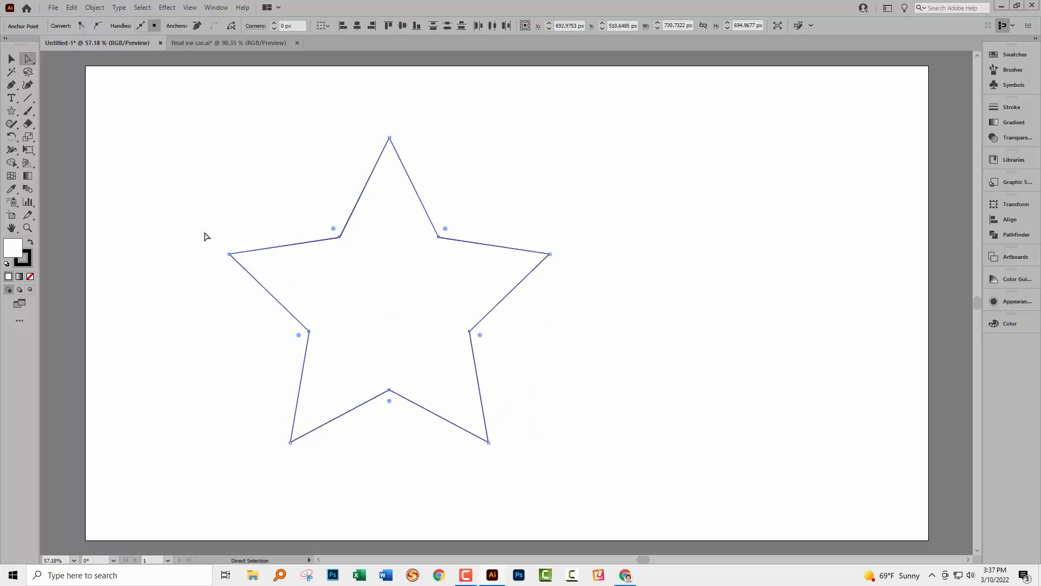
mouse_move(334, 242)
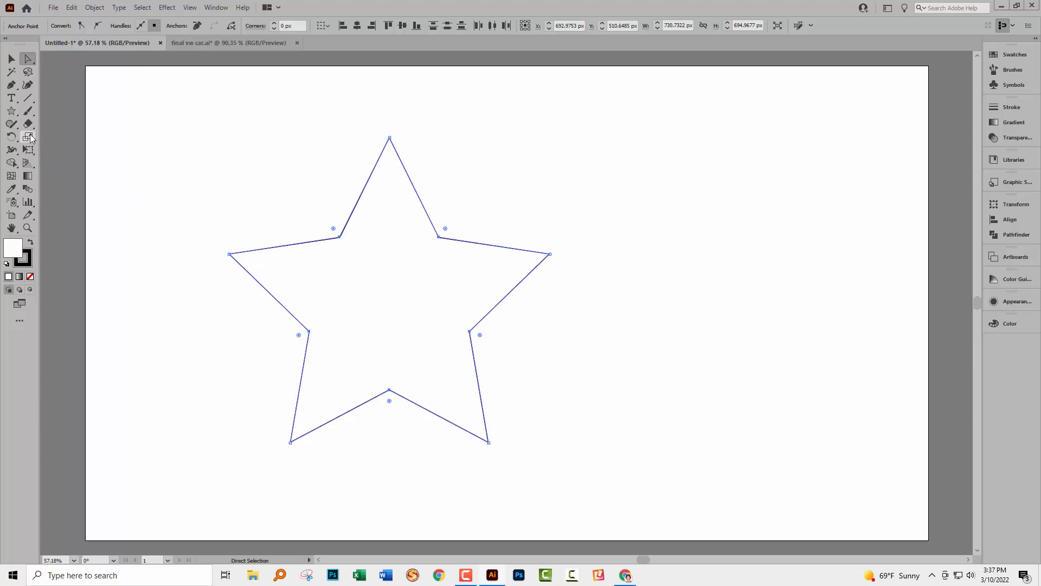
Step: Scale the selected inner anchor points toward the centre with the Scale Tool
left_click(29, 137)
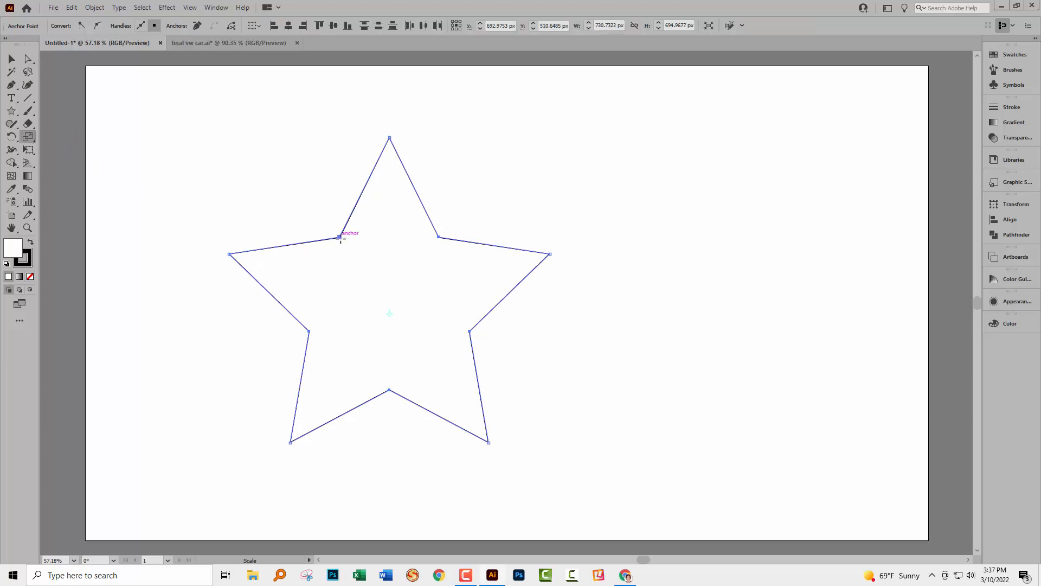
left_click_drag(340, 237, 353, 272)
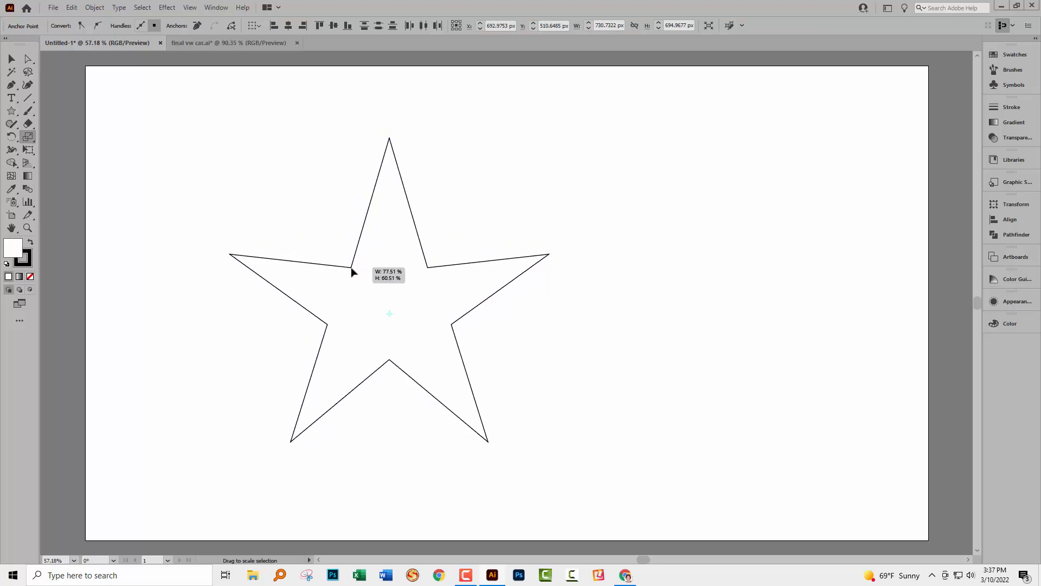
left_click_drag(352, 272, 317, 224)
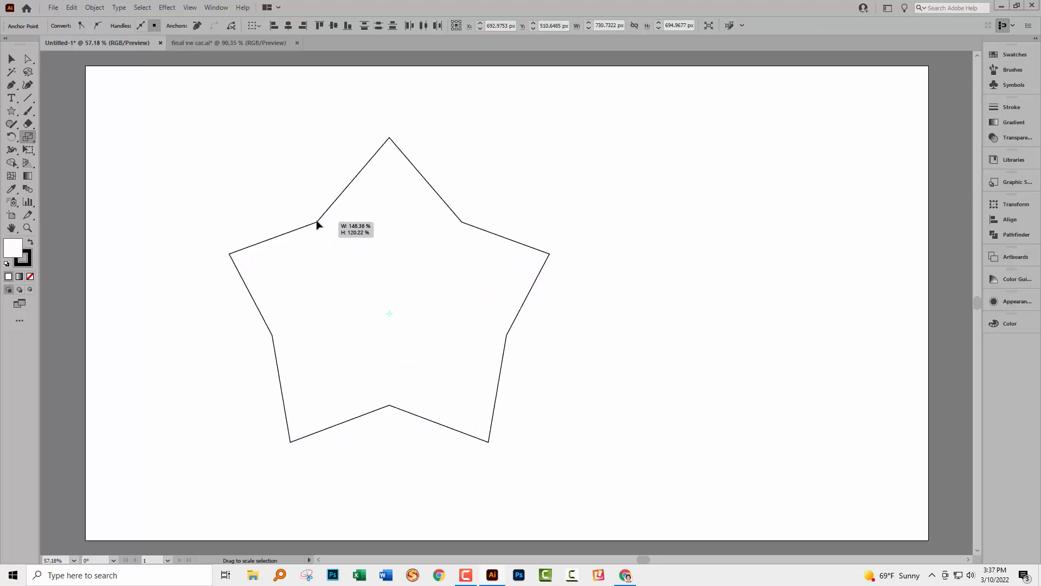
left_click_drag(317, 225, 358, 277)
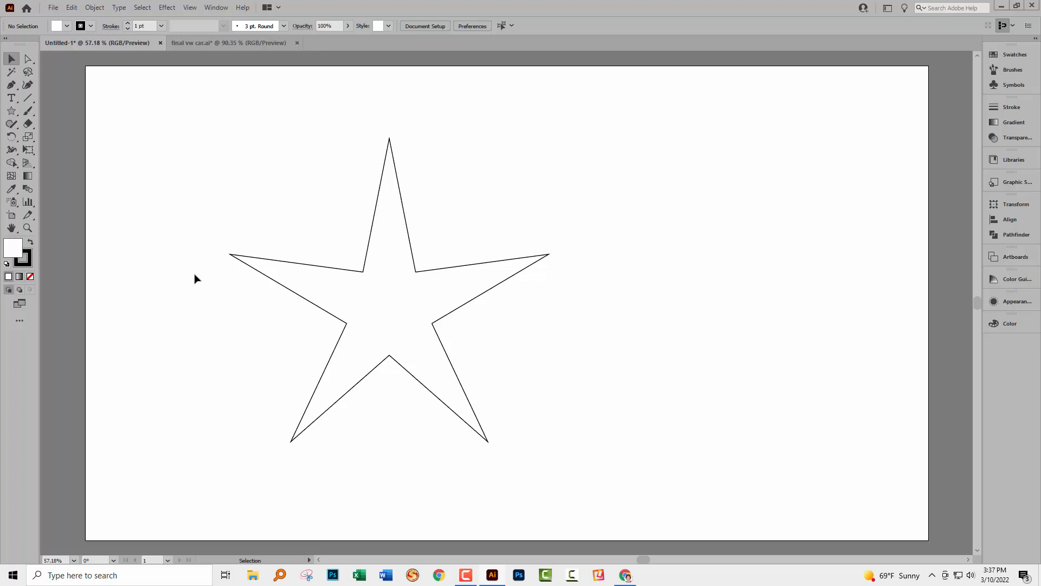
mouse_move(193, 276)
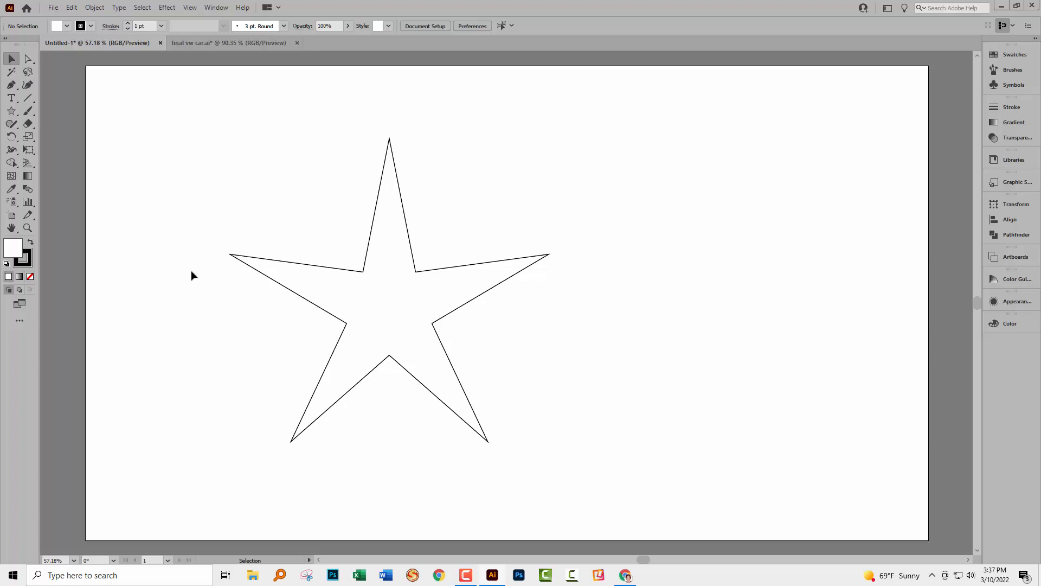